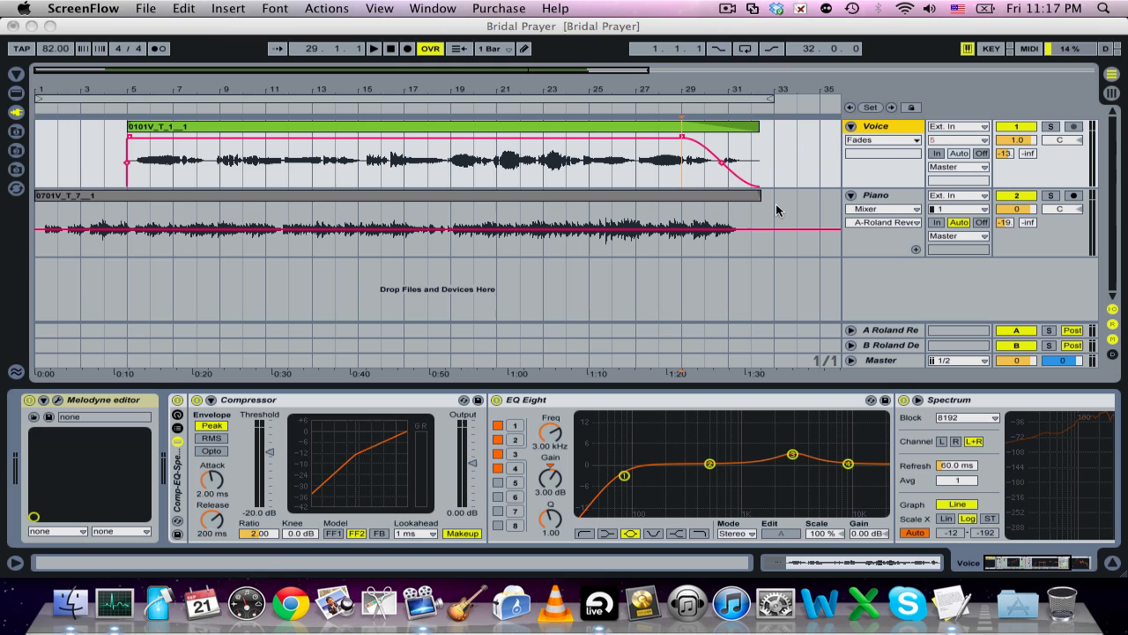
mouse_move(465, 253)
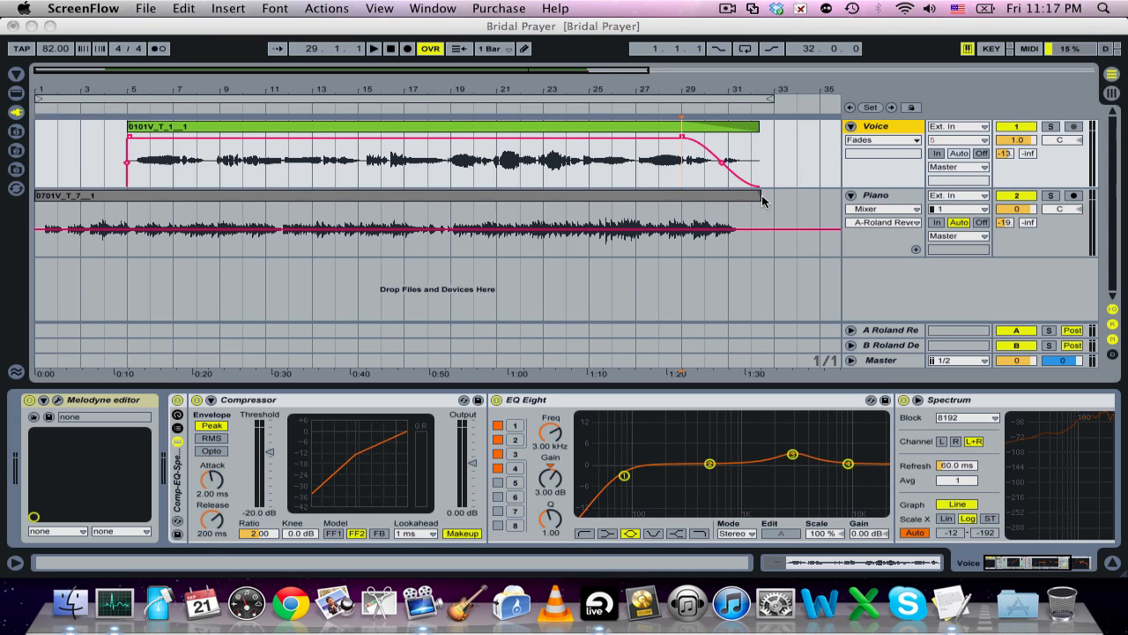
mouse_move(243, 352)
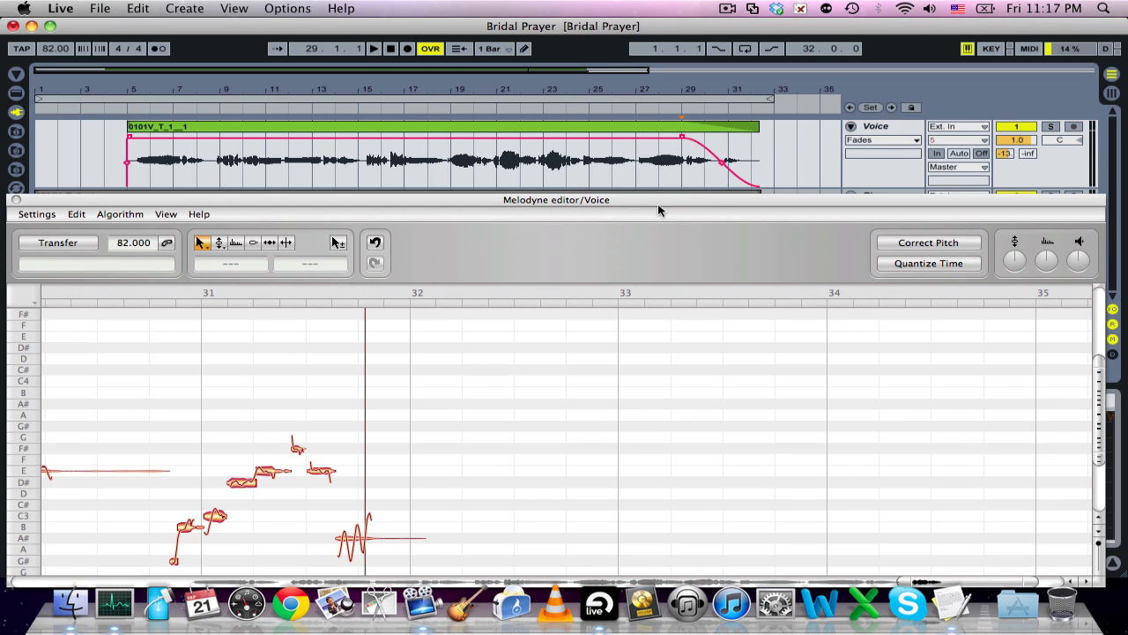
mouse_move(683, 181)
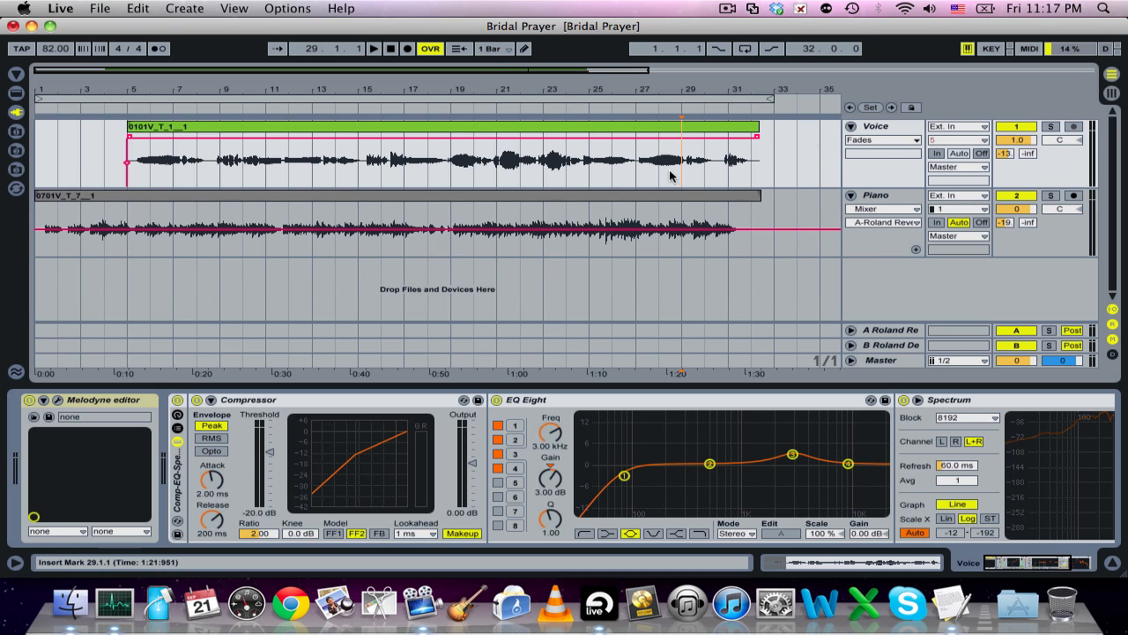
mouse_move(767, 123)
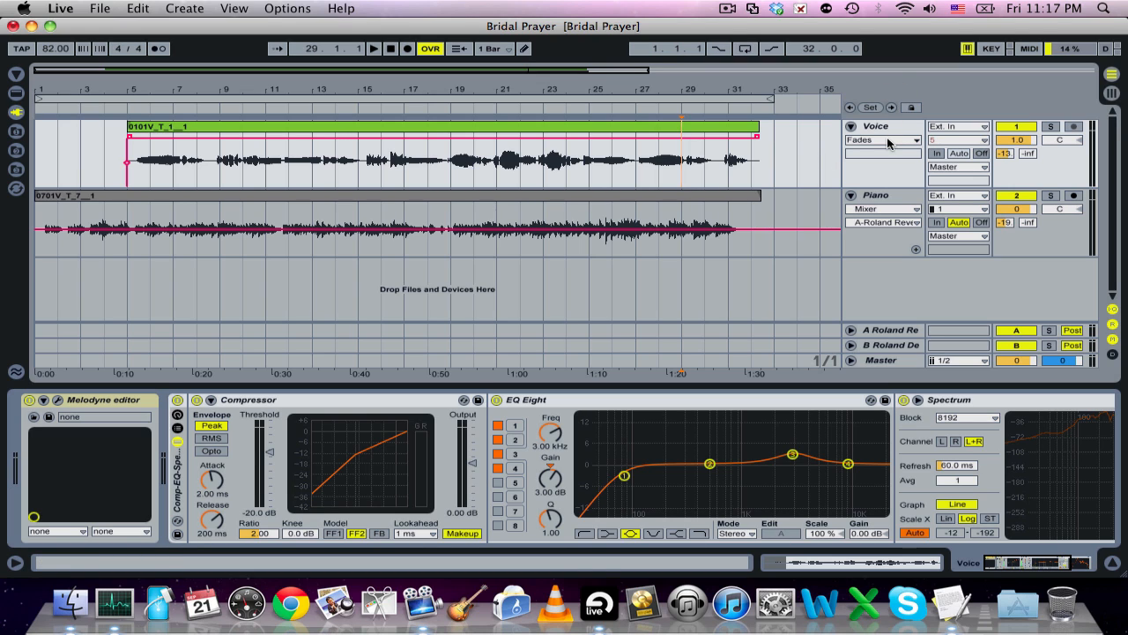
click(883, 140)
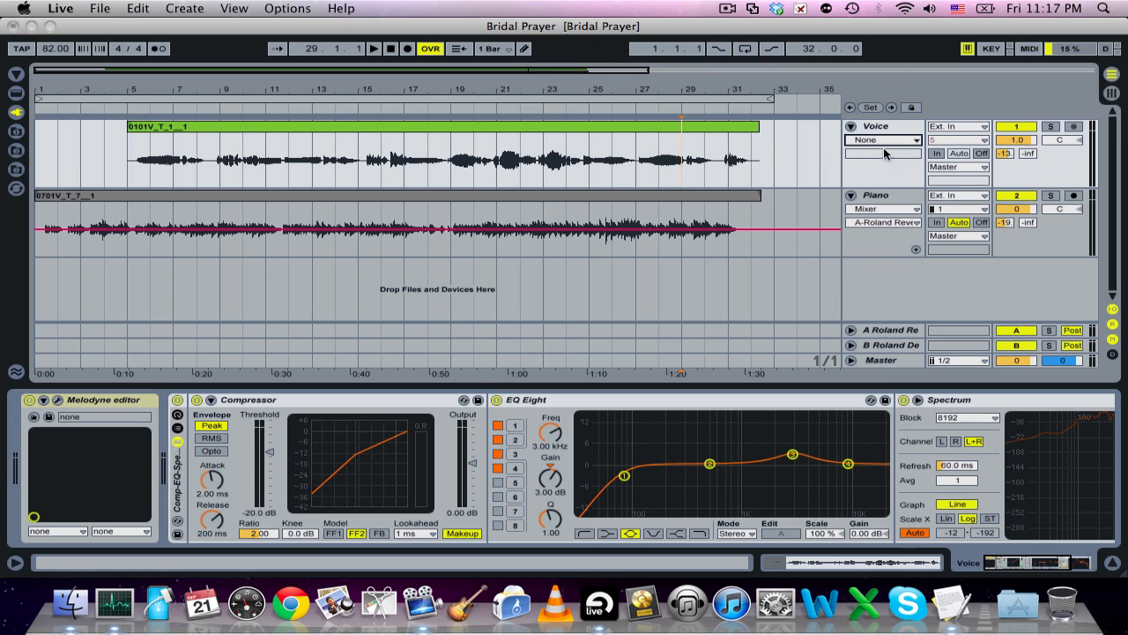
click(884, 141)
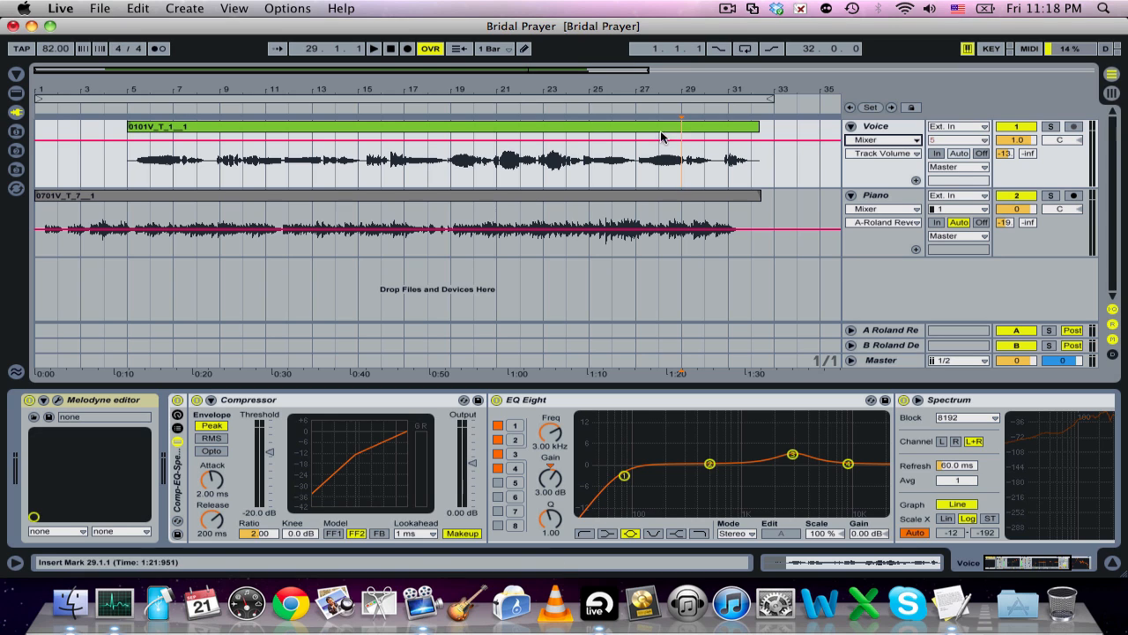
mouse_move(667, 173)
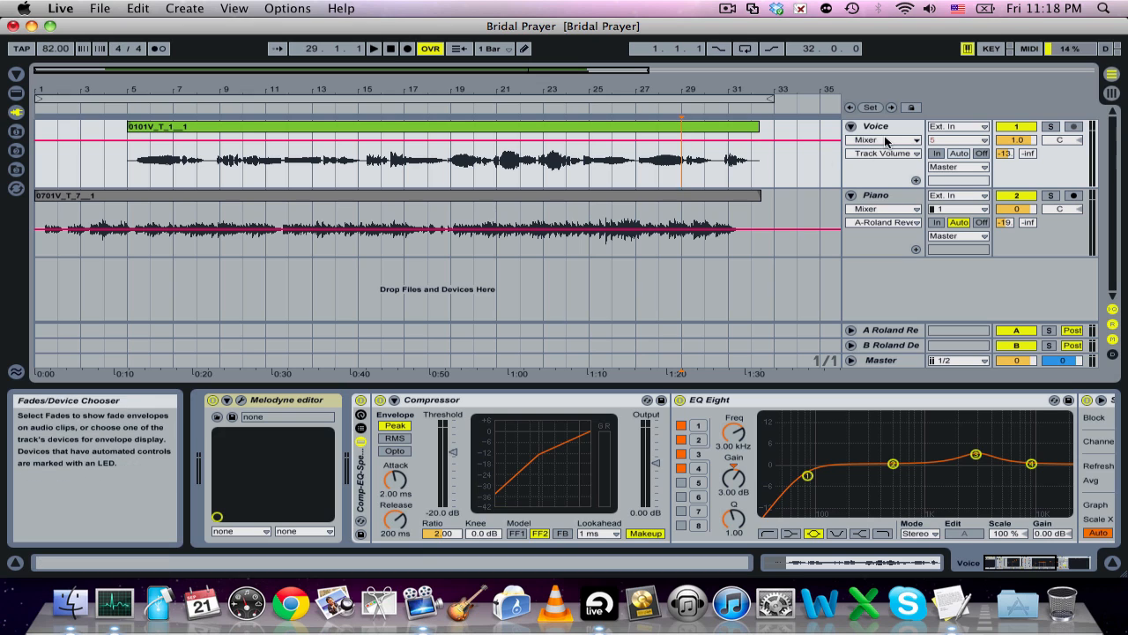
click(886, 140)
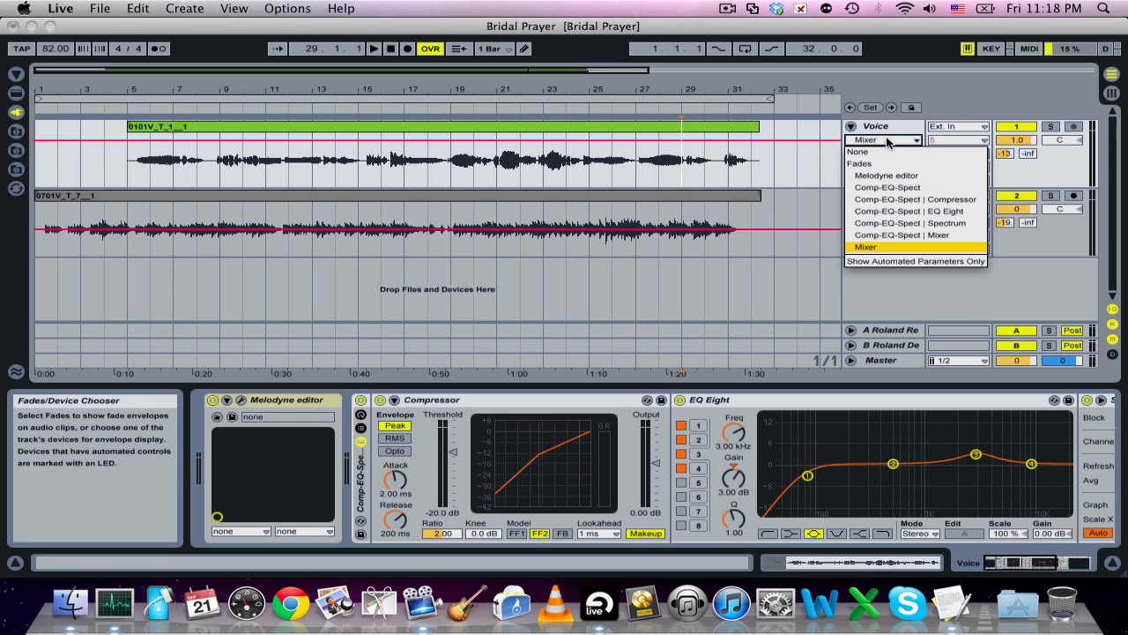
click(858, 163)
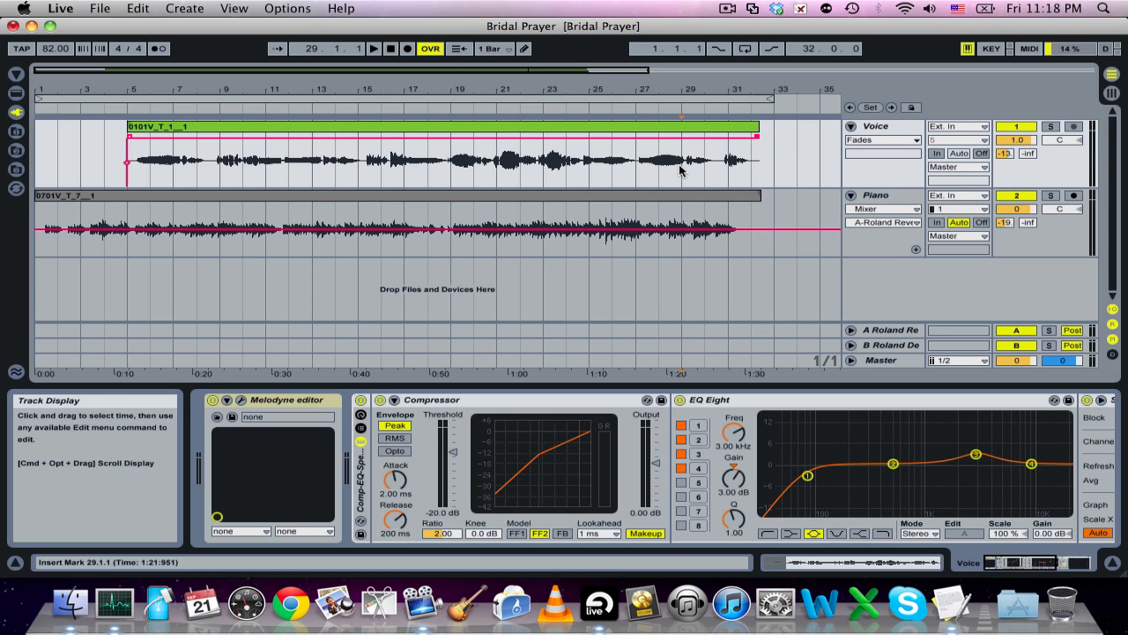
click(372, 48)
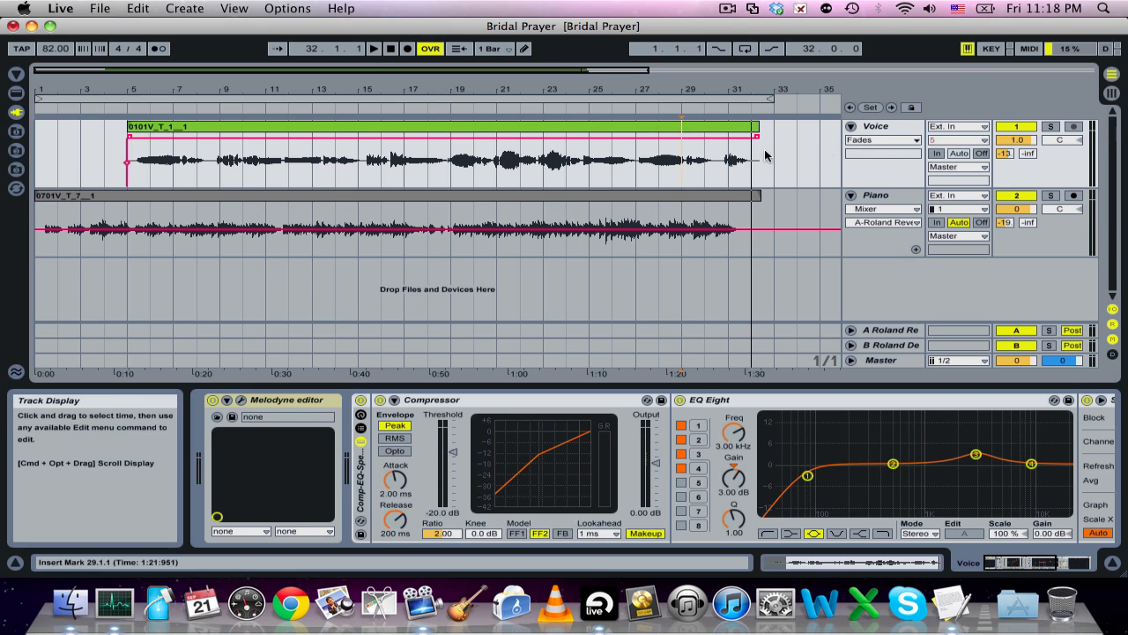
mouse_move(755, 132)
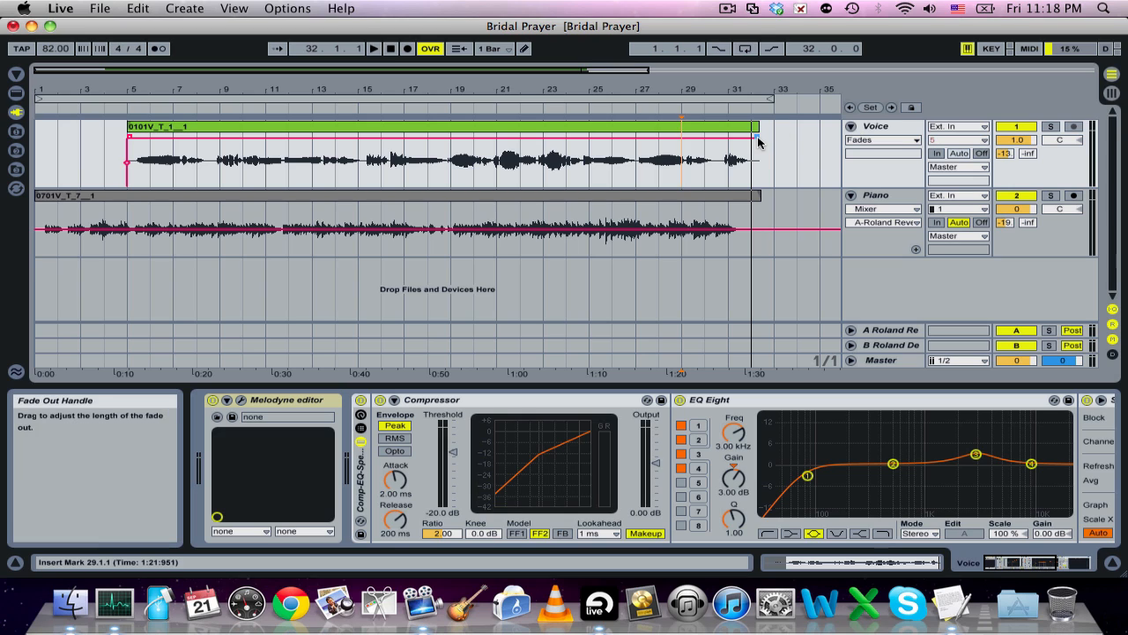
Step: Drag a trial fade-out onto the end of the Voice clip
drag(753, 132, 680, 137)
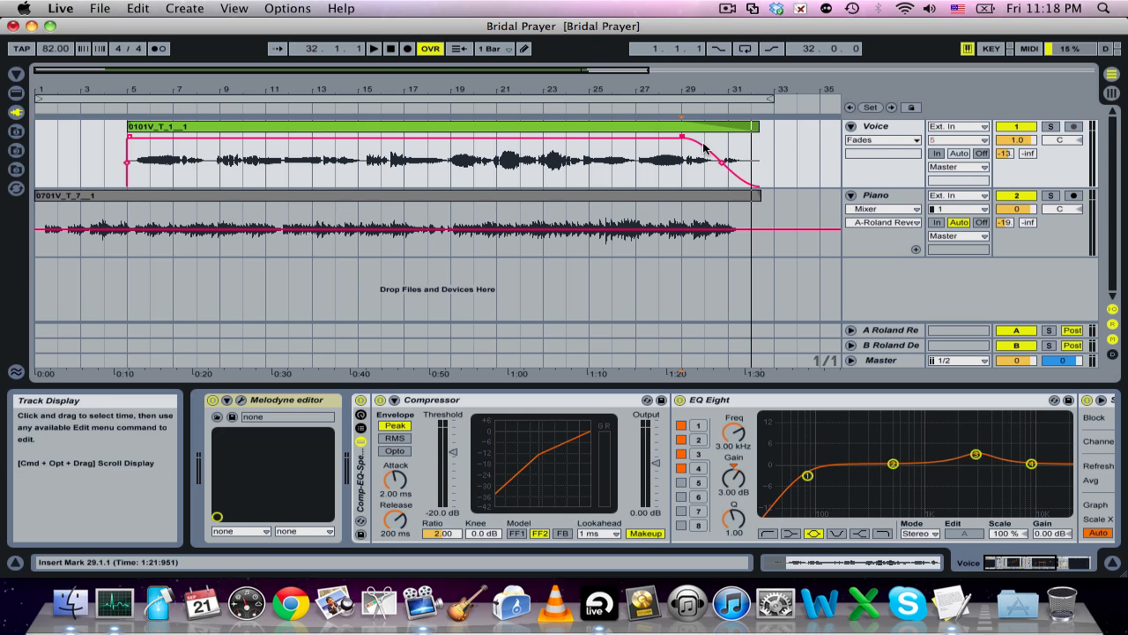
mouse_move(641, 176)
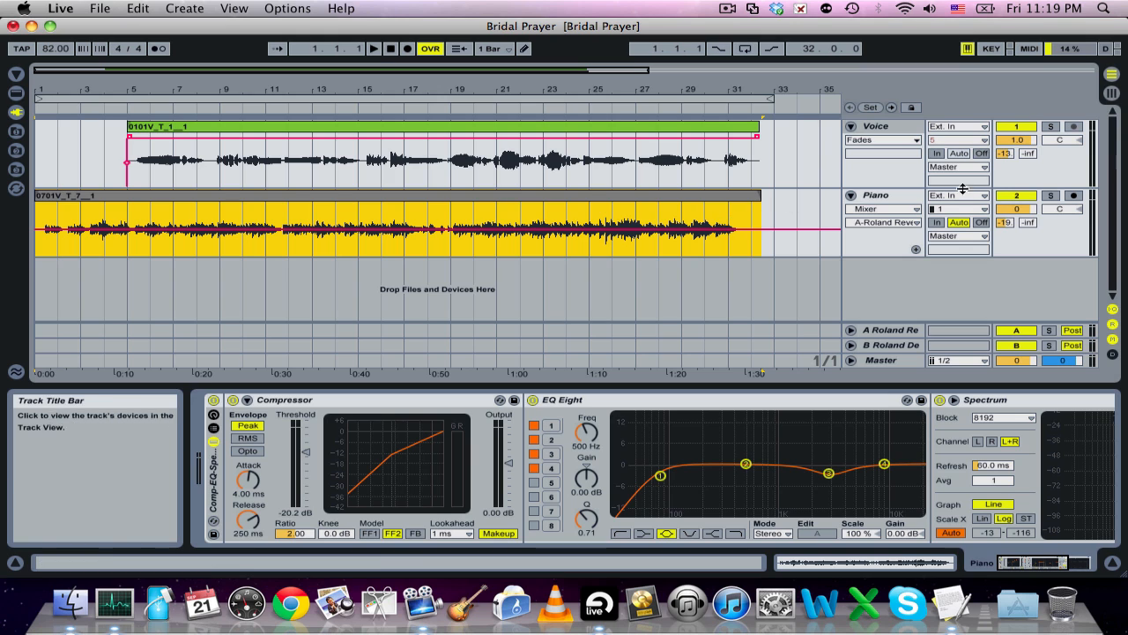
Step: Show fades on the Piano track and shape a curved fade-out ending around bar 31
click(877, 195)
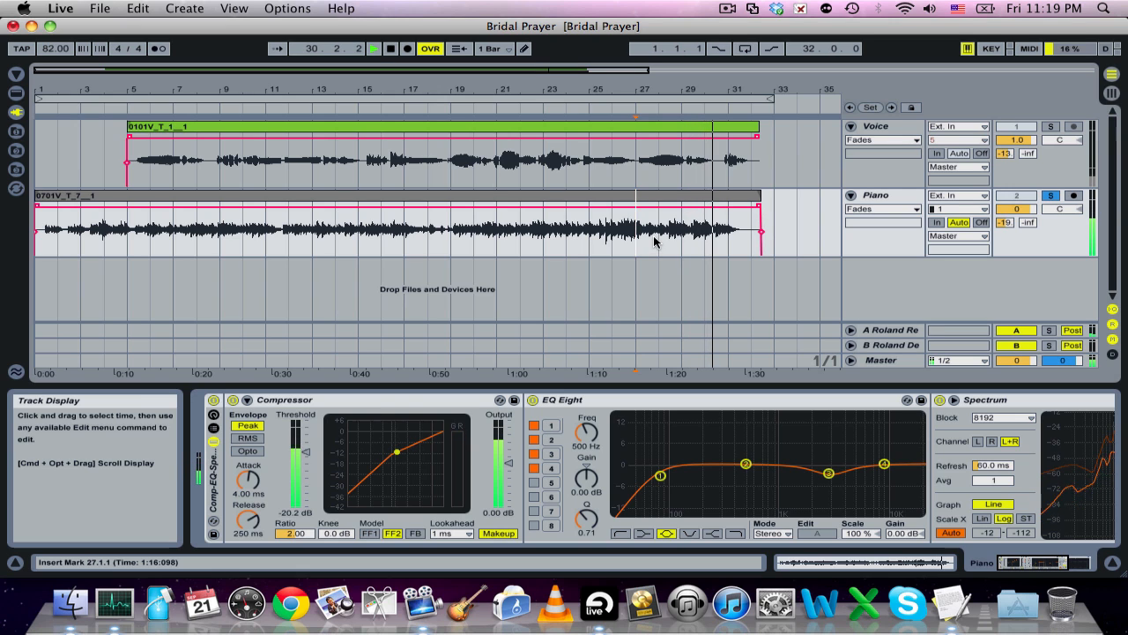
click(390, 48)
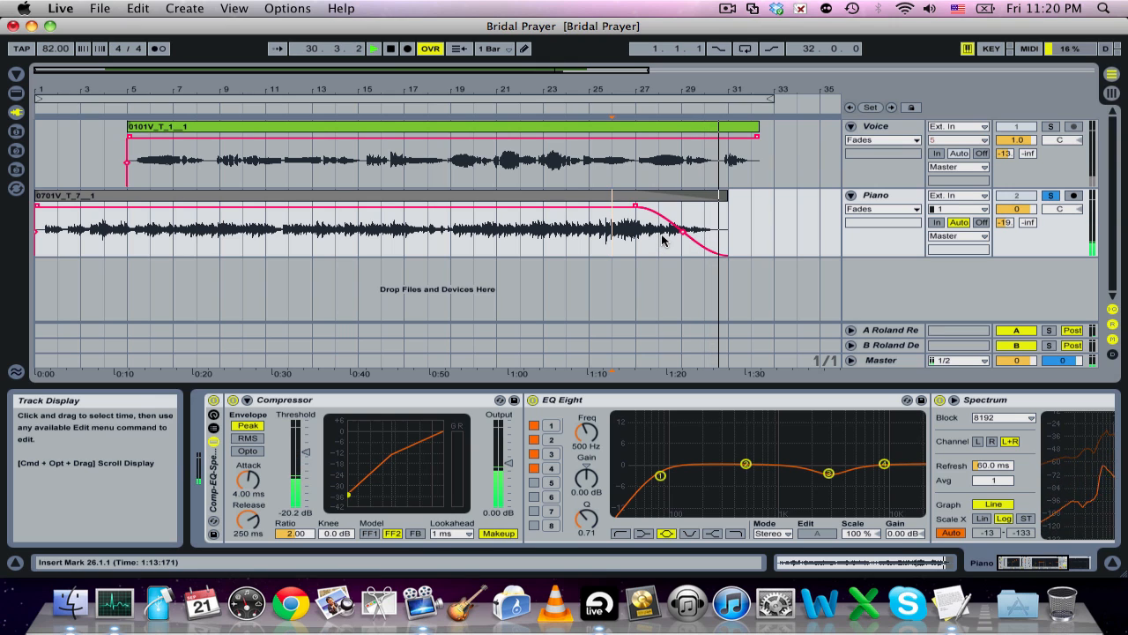
drag(683, 238, 683, 230)
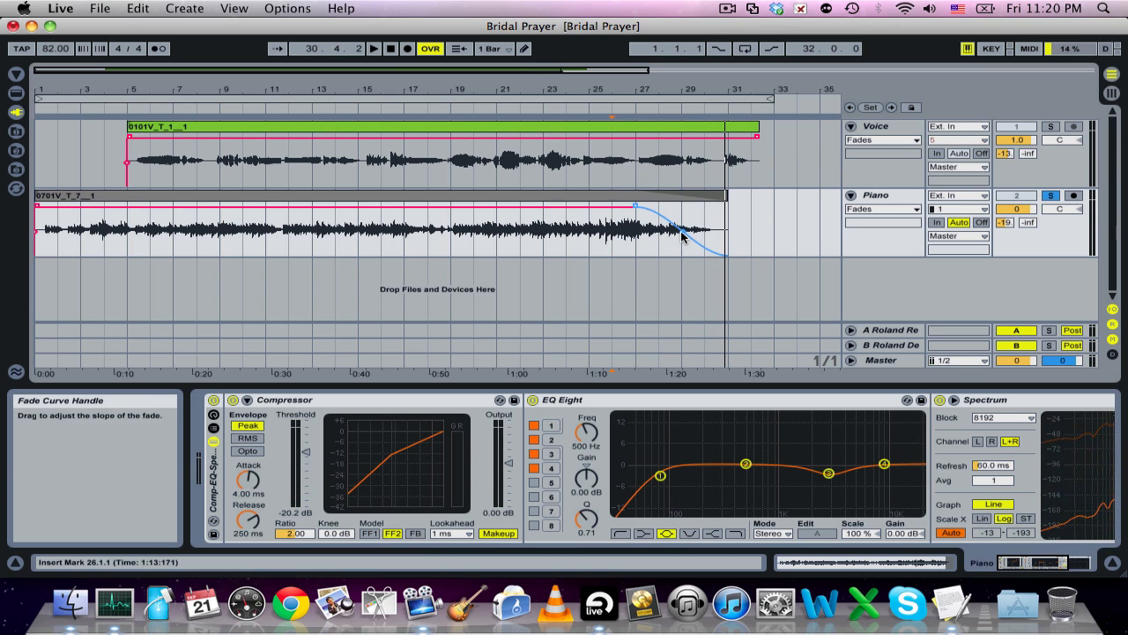
drag(683, 236, 652, 249)
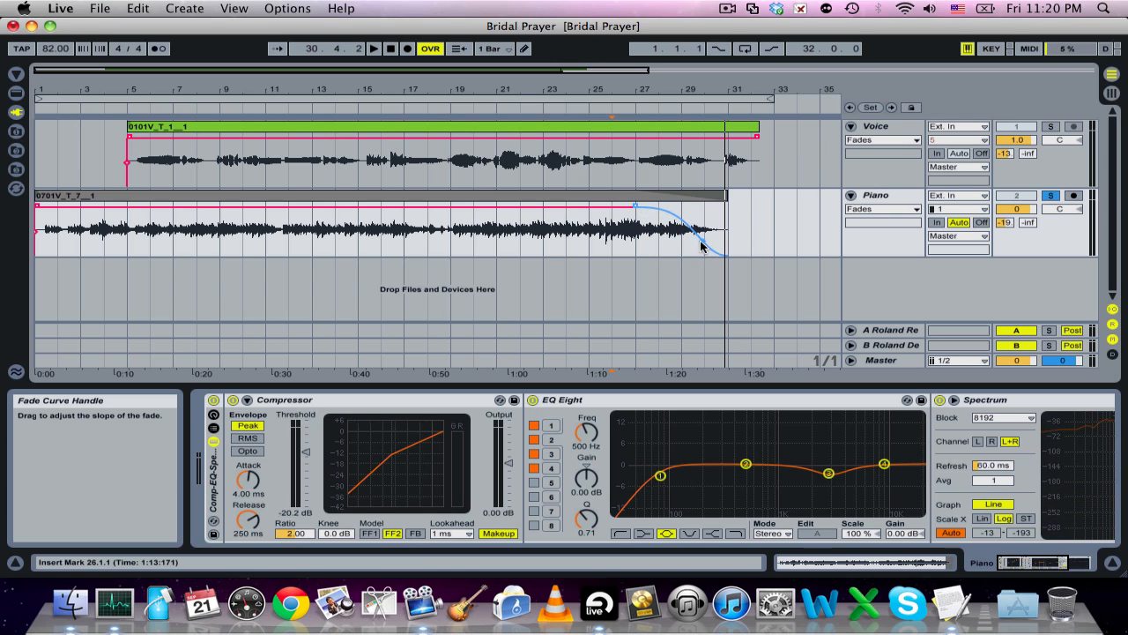
drag(701, 247, 689, 238)
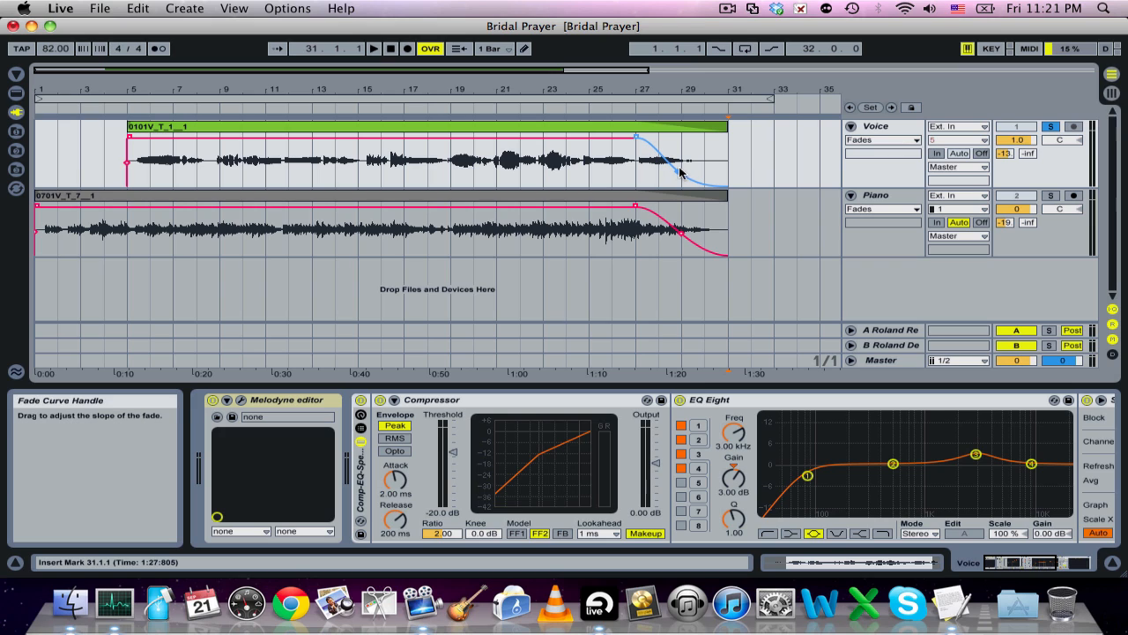
mouse_move(678, 177)
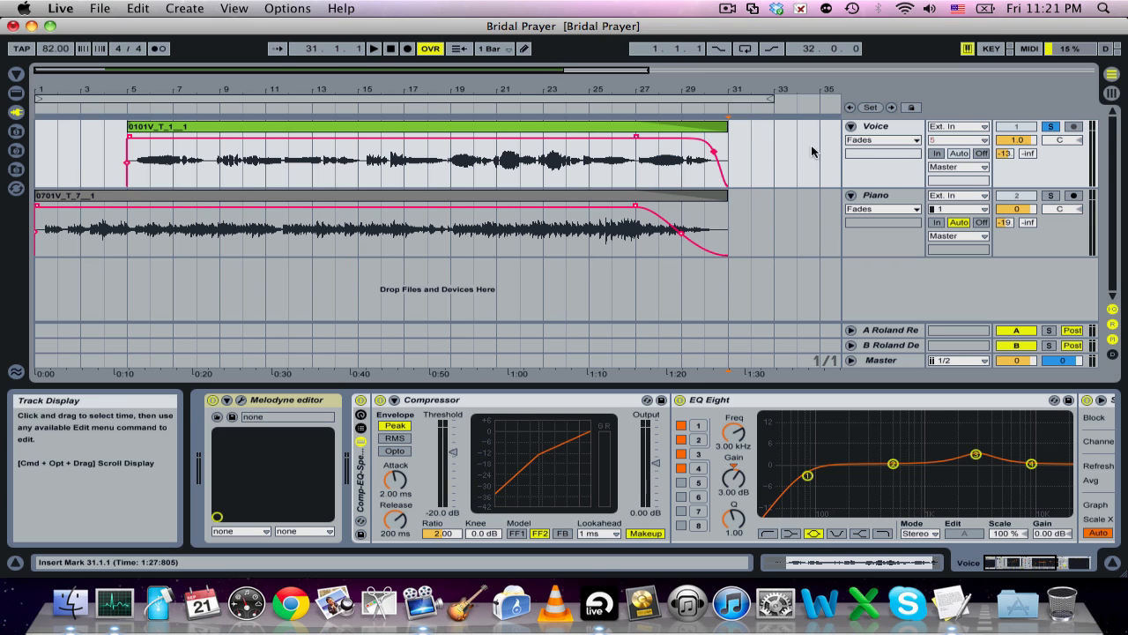
Step: Drag the Voice clip's fade-out breakpoint back to full volume, removing the fade
drag(705, 137, 639, 136)
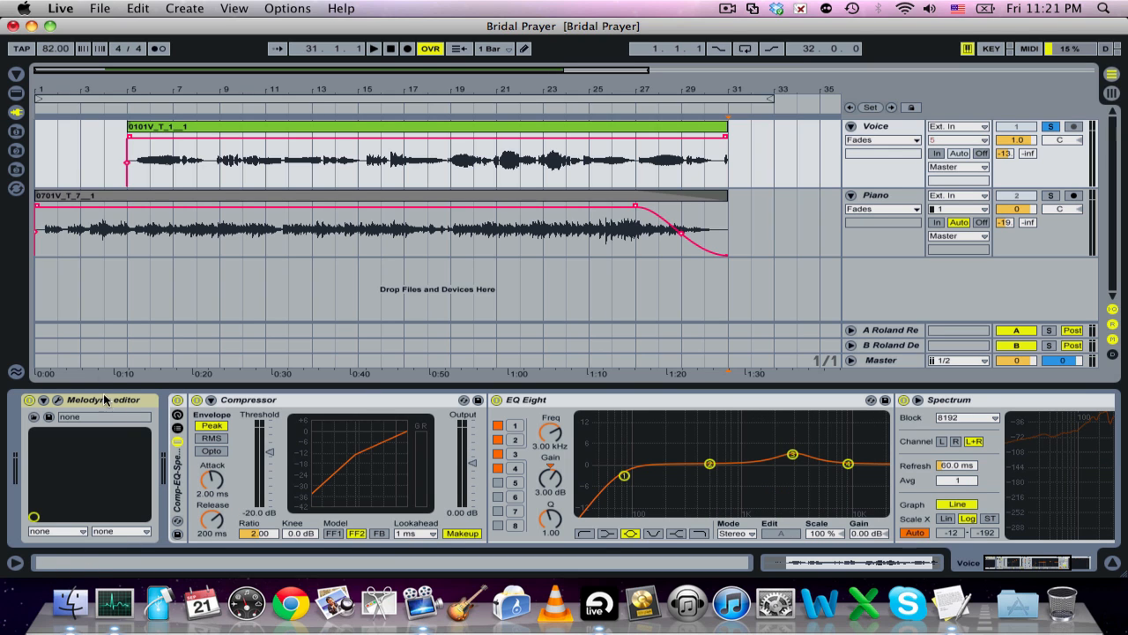
mouse_move(104, 401)
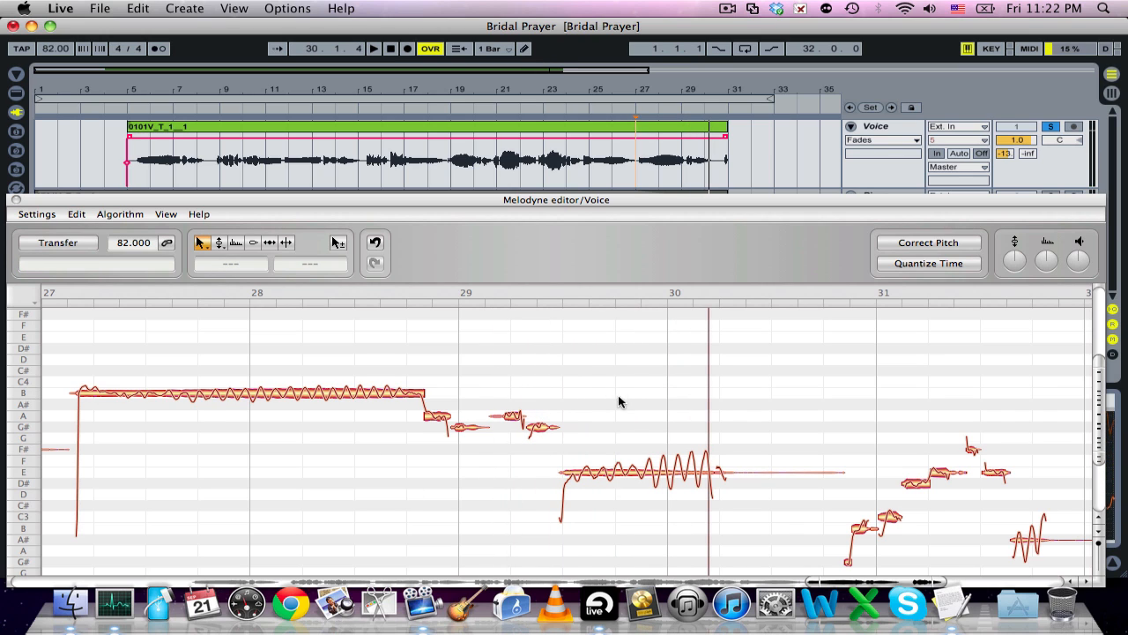
mouse_move(656, 448)
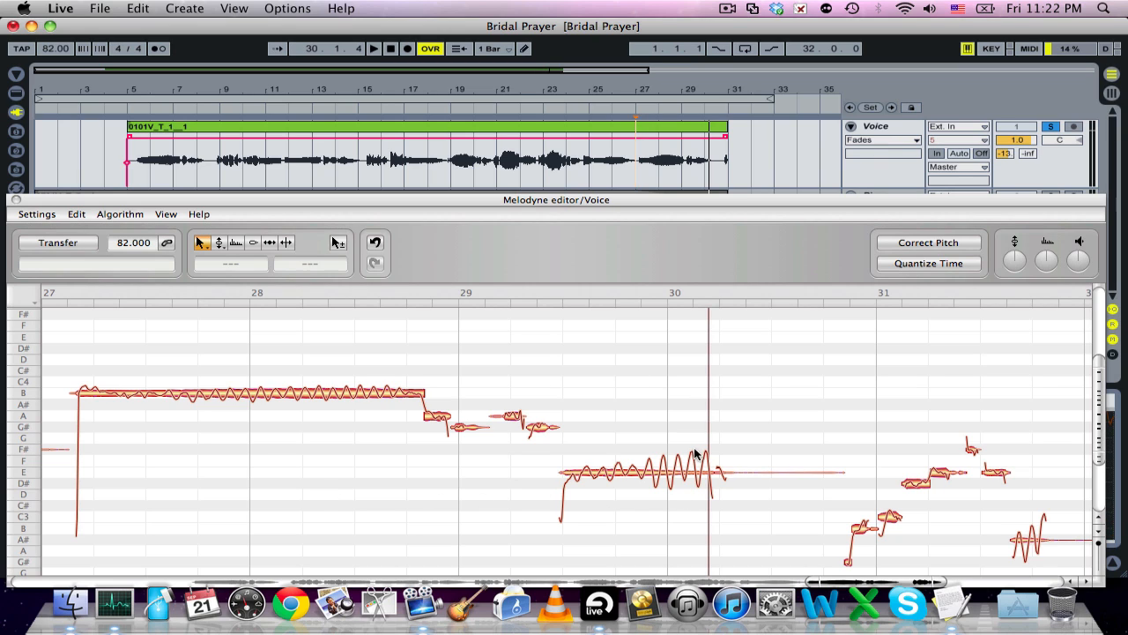
mouse_move(656, 445)
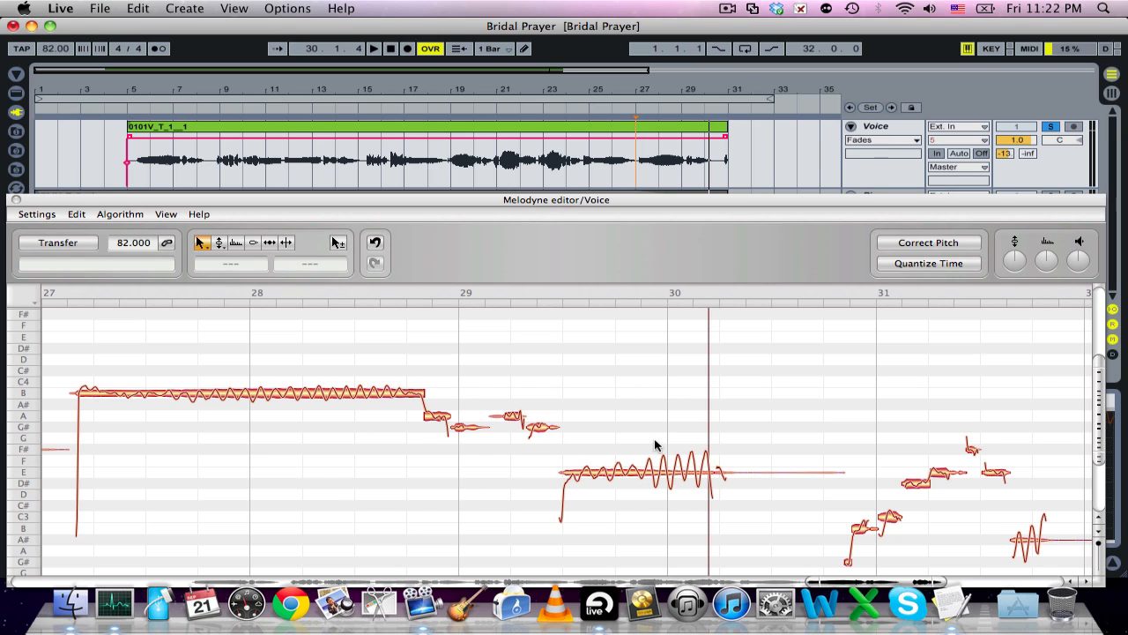
mouse_move(755, 410)
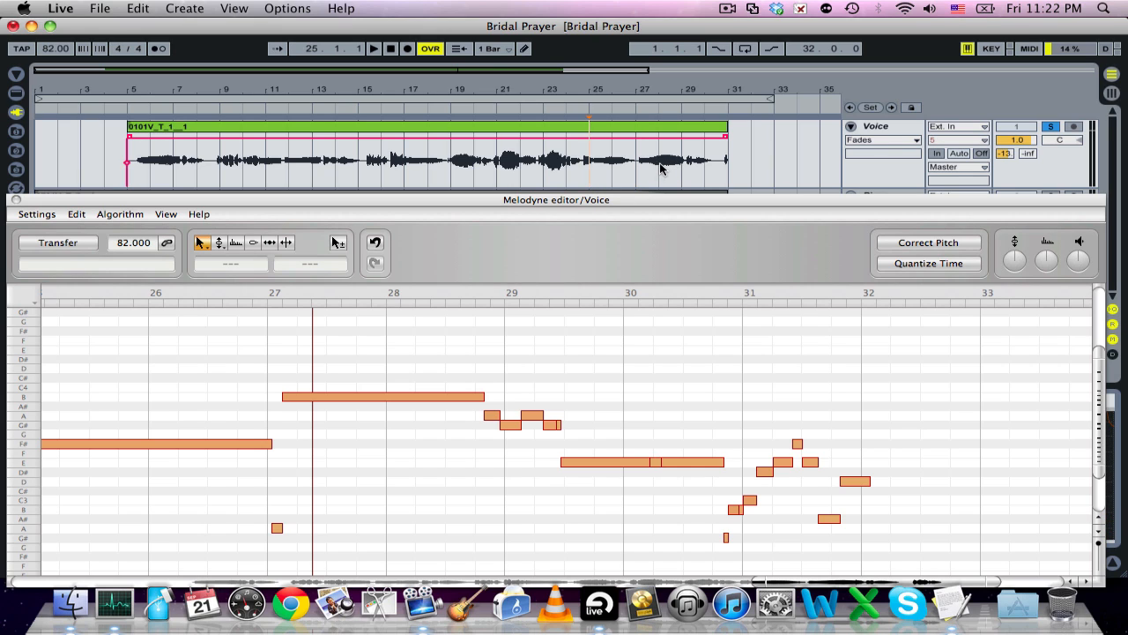
mouse_move(736, 141)
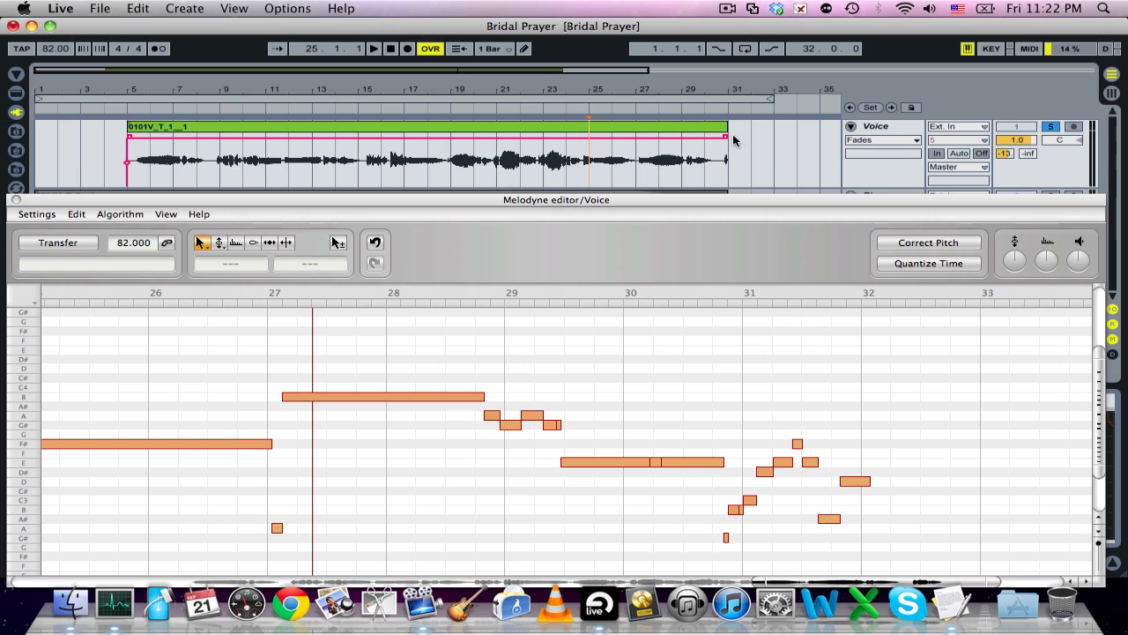
mouse_move(659, 161)
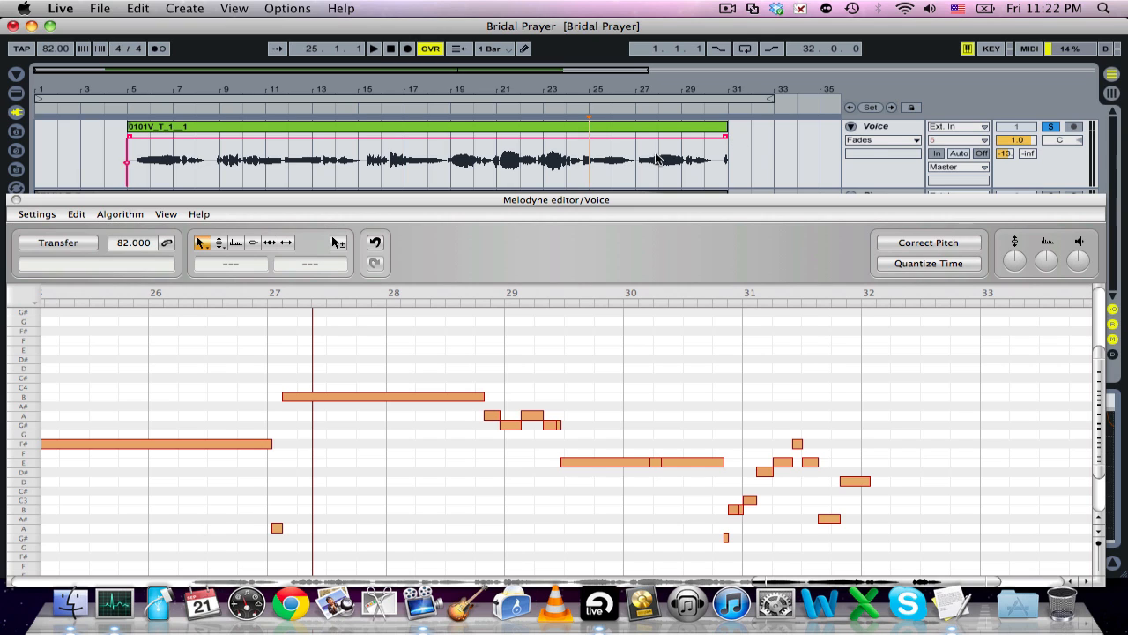
mouse_move(547, 292)
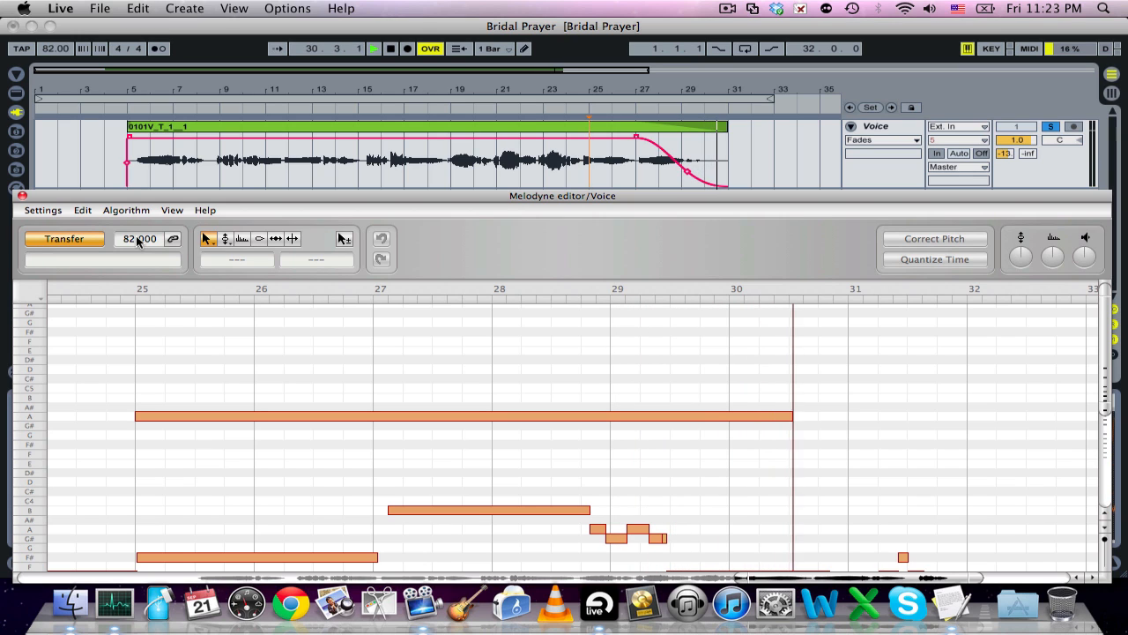
Step: Stop playback to finish capturing the Voice audio into Melodyne
click(64, 238)
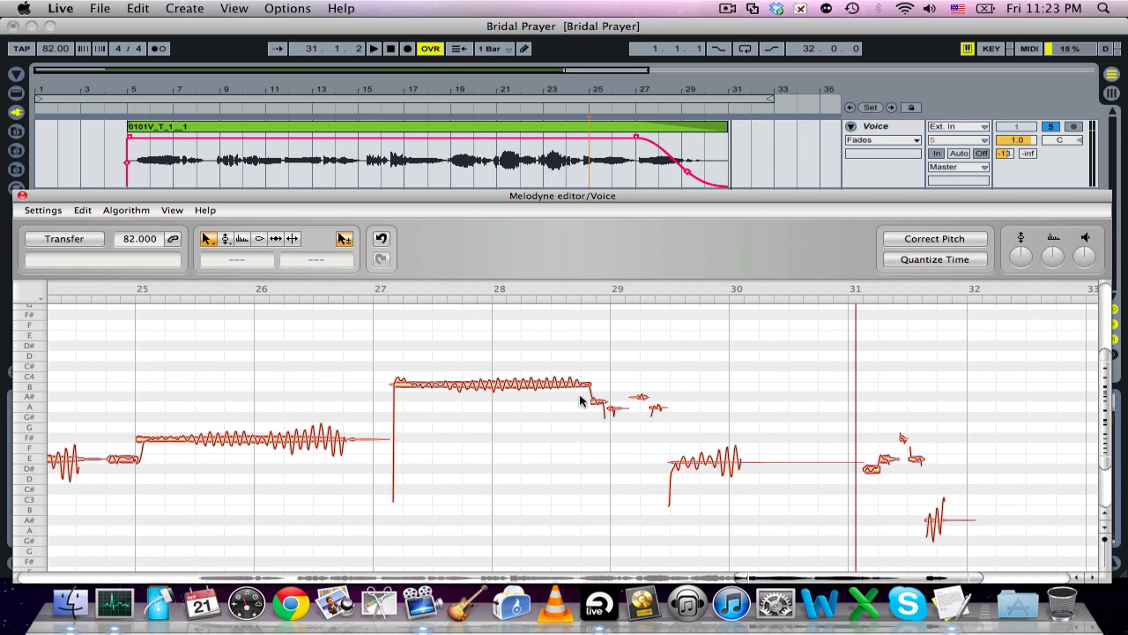
mouse_move(545, 216)
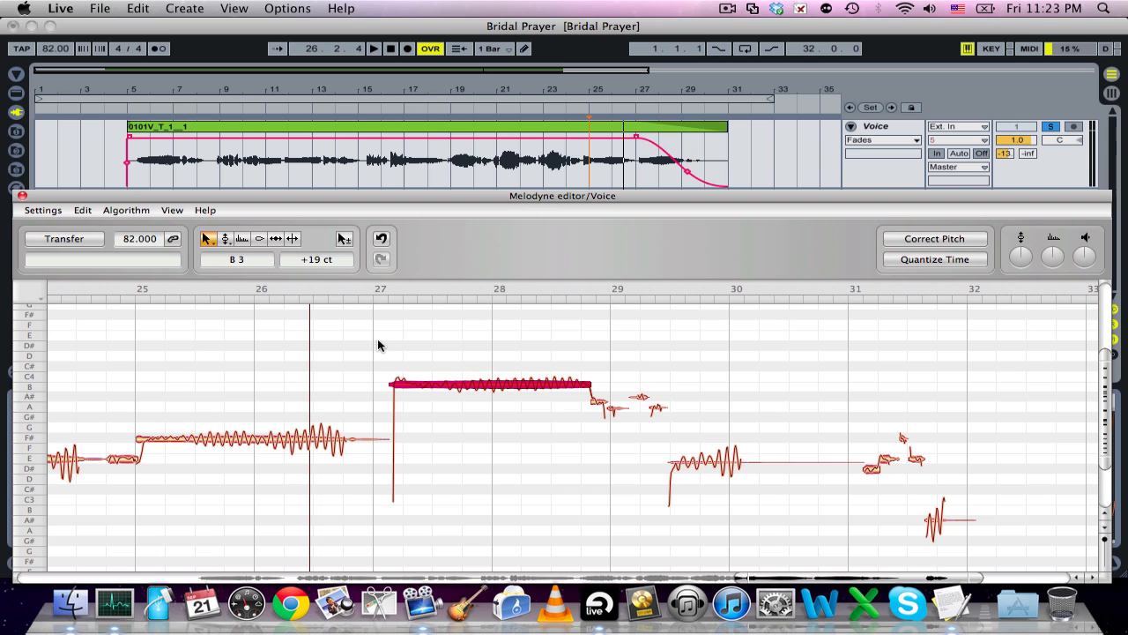
mouse_move(501, 232)
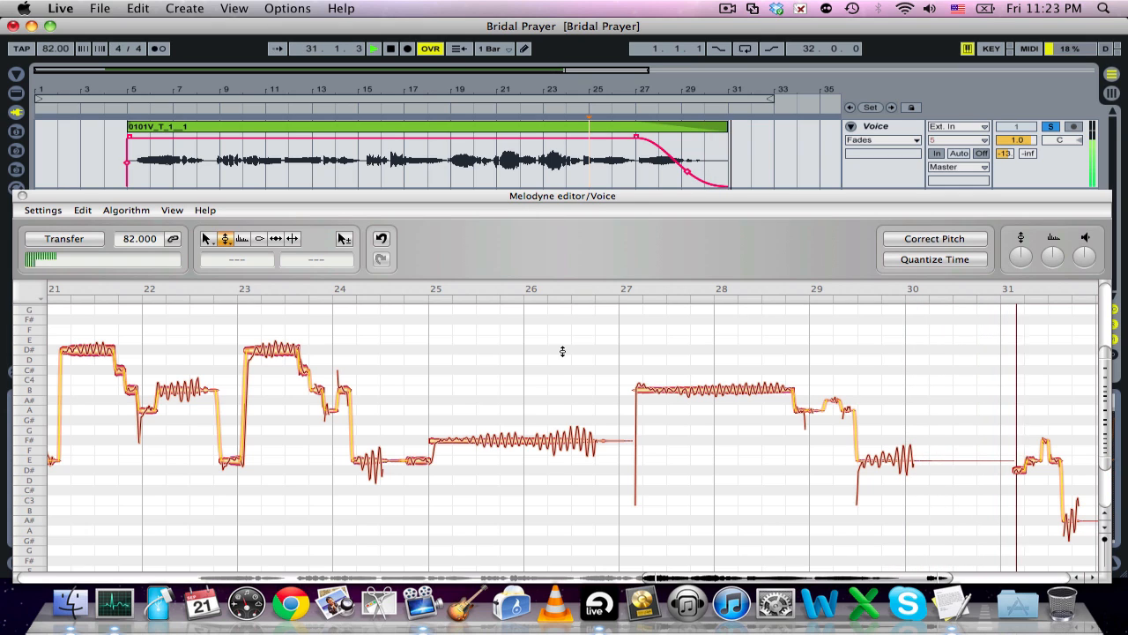
Step: Bring the Voice's trailing notes from bar 30 into view in Melodyne and choose an edit option for them
click(373, 49)
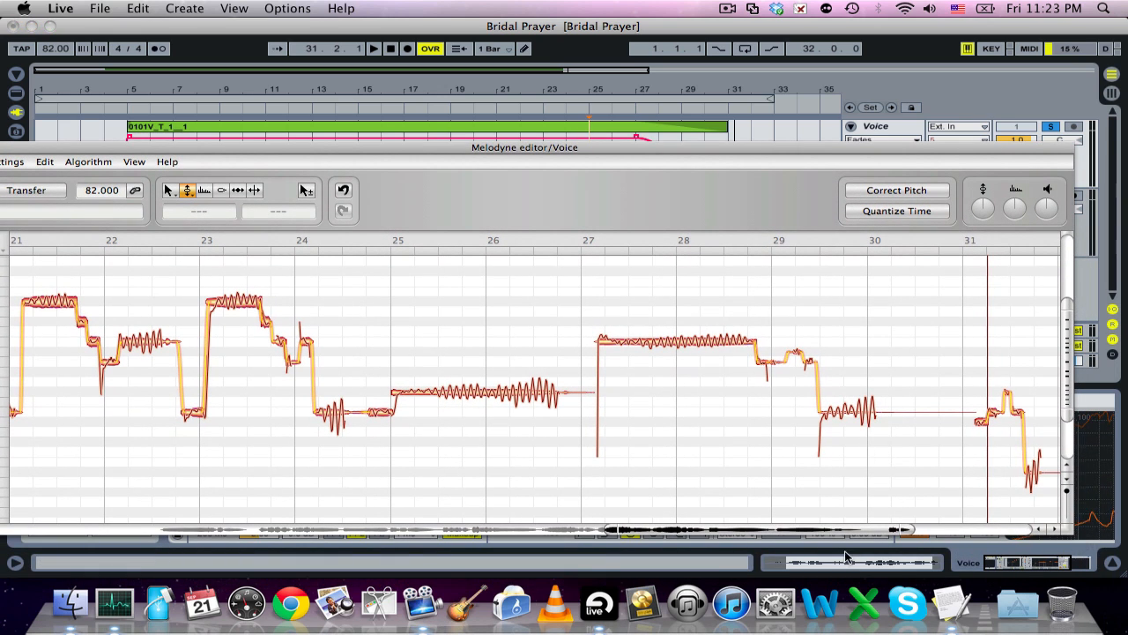
scroll(right, 3)
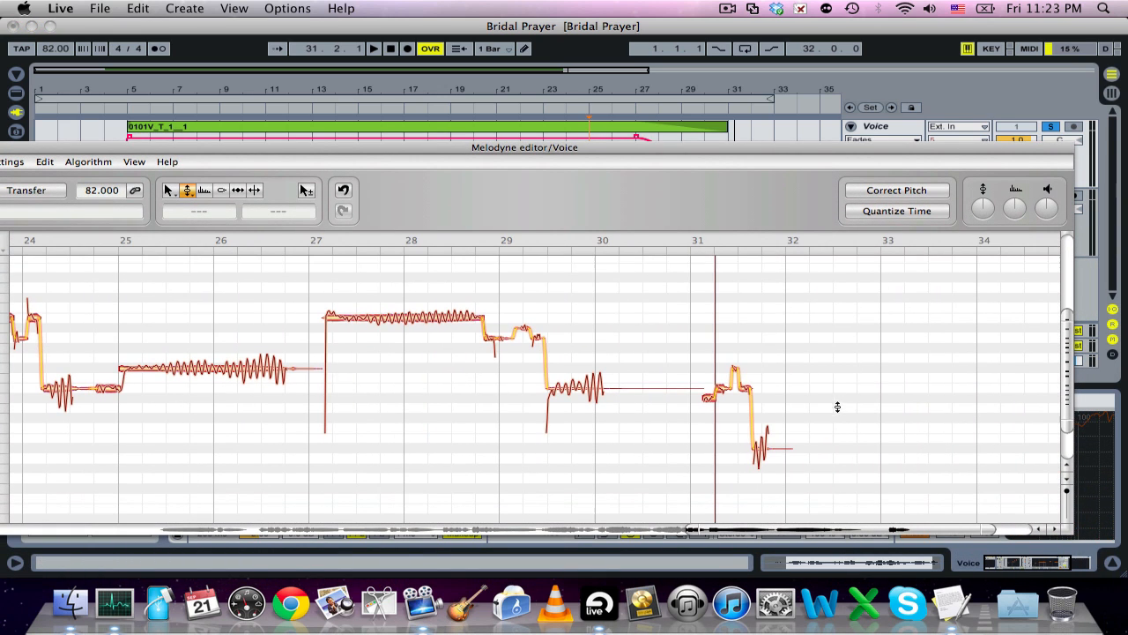
mouse_move(697, 346)
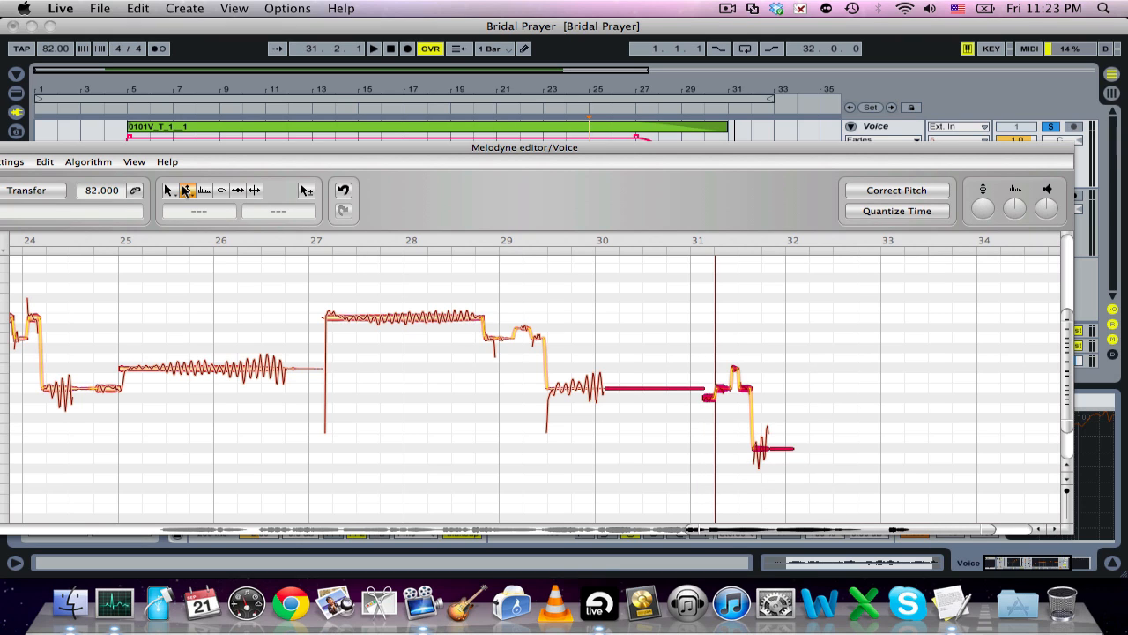
right_click(740, 362)
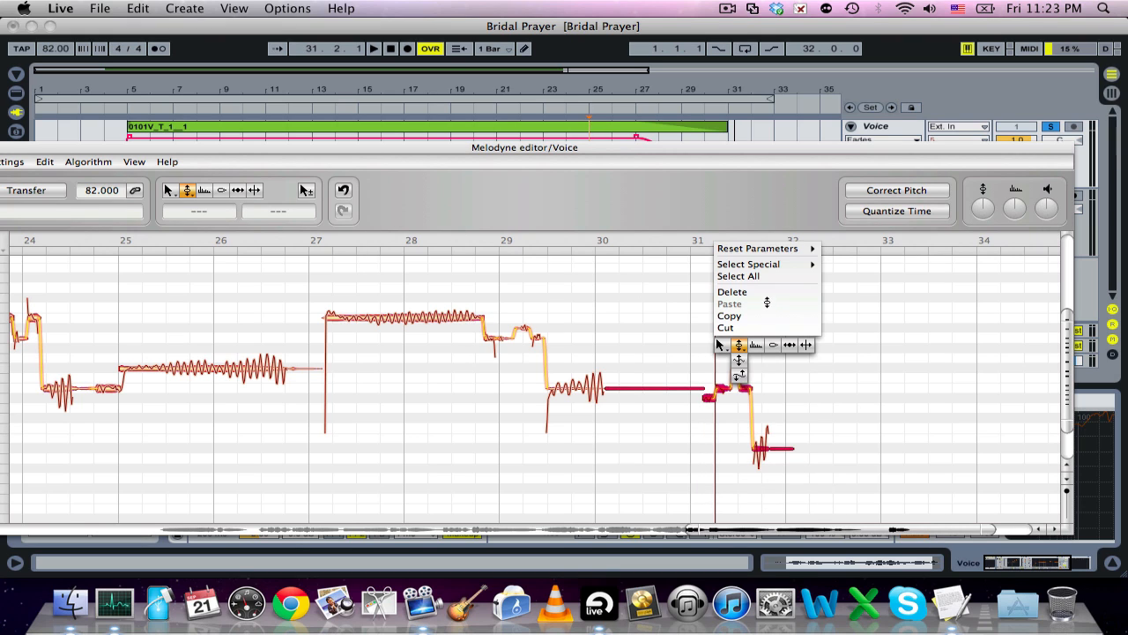
click(733, 292)
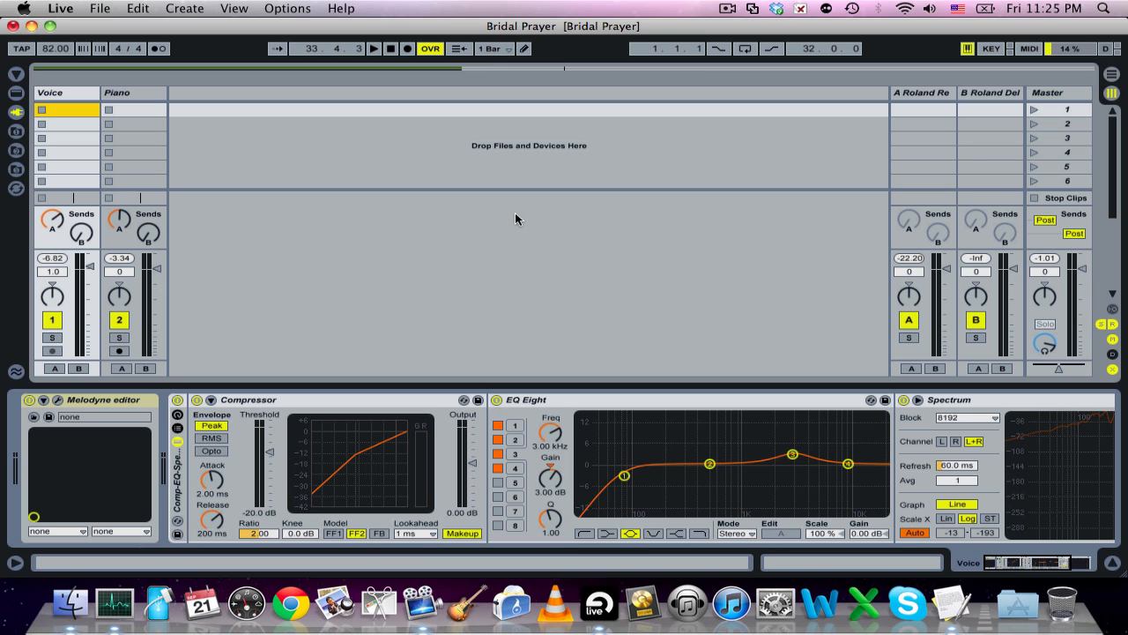
mouse_move(593, 180)
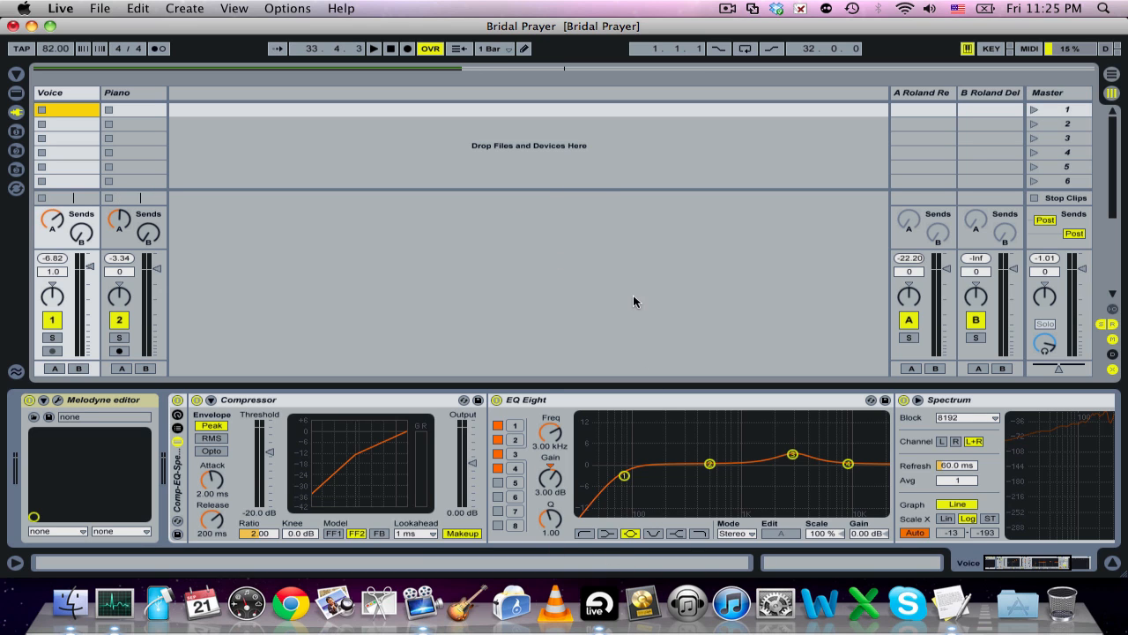
mouse_move(612, 283)
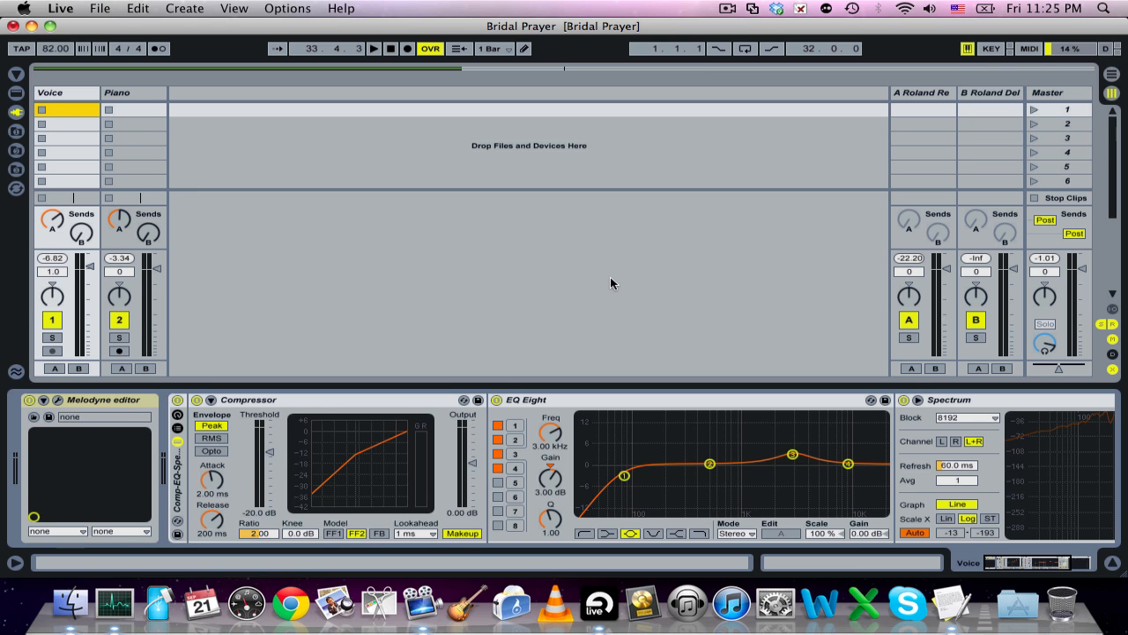